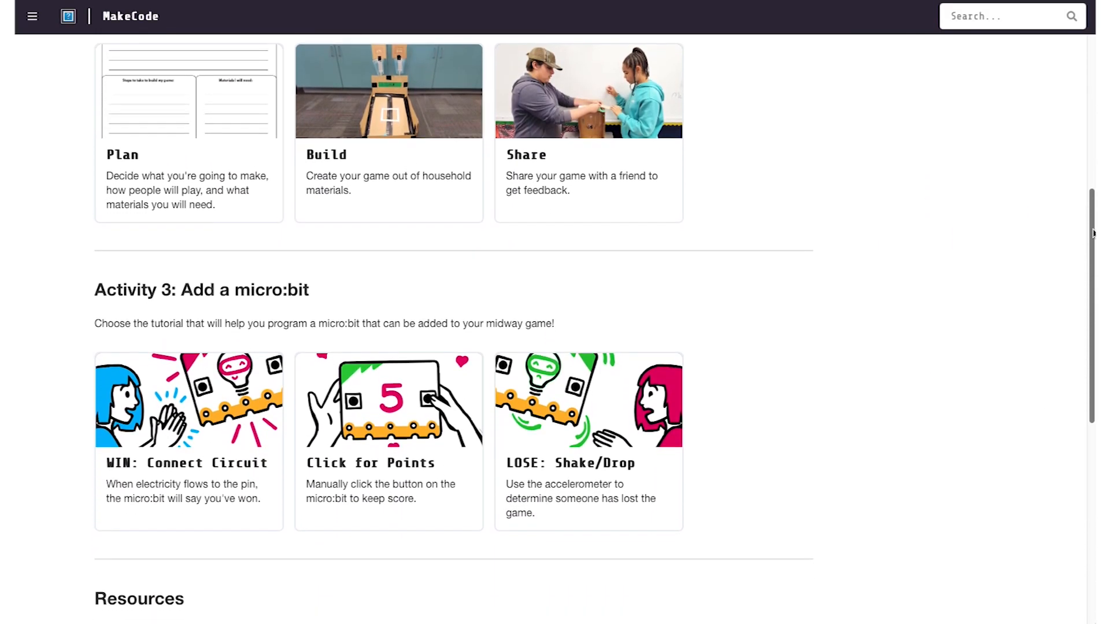
scroll(down, 3)
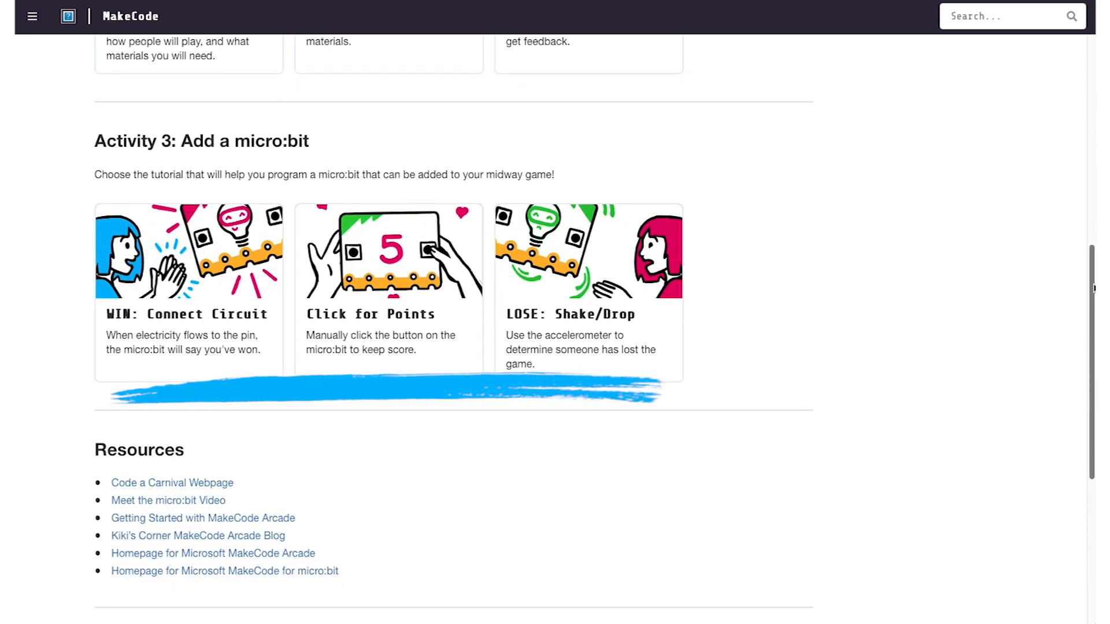